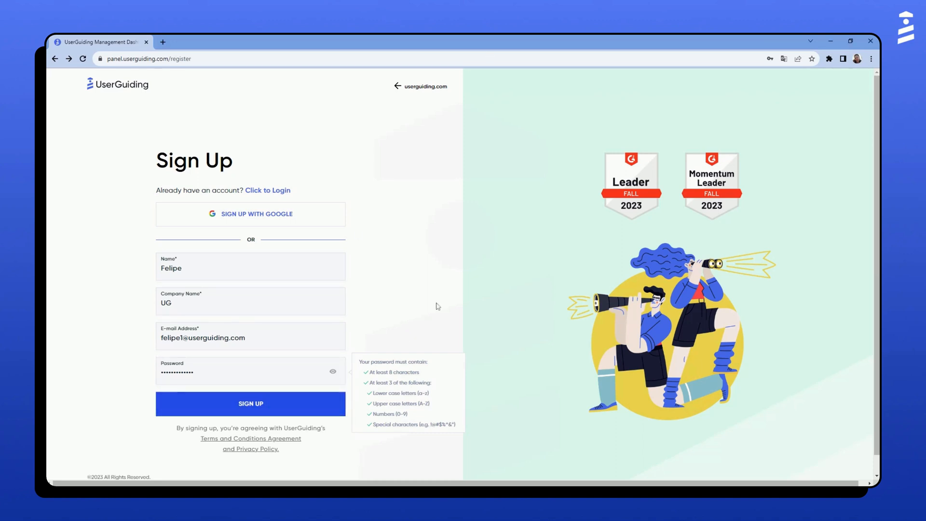
- Submit the completed sign-up form to create the UserGuiding account
{"action": "left_click", "coordinate": [250, 403]}
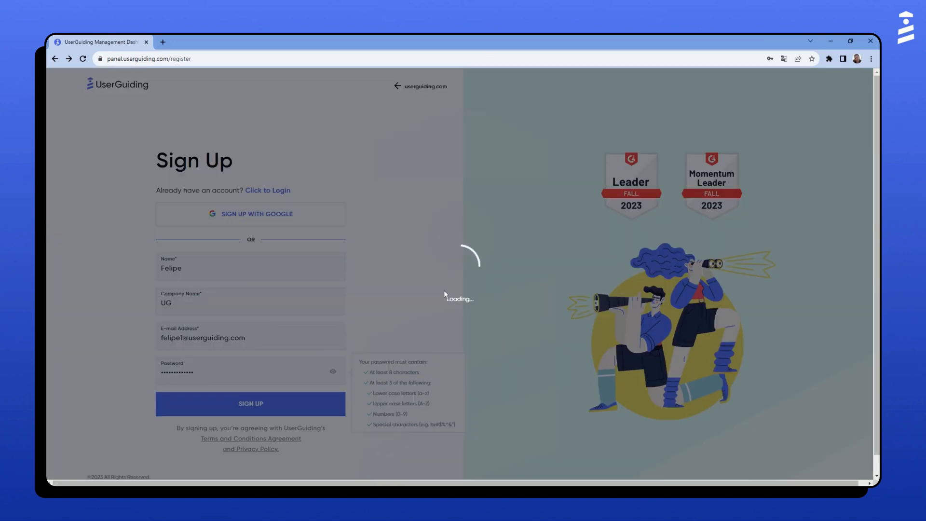
{"action": "left_click", "coordinate": [250, 403]}
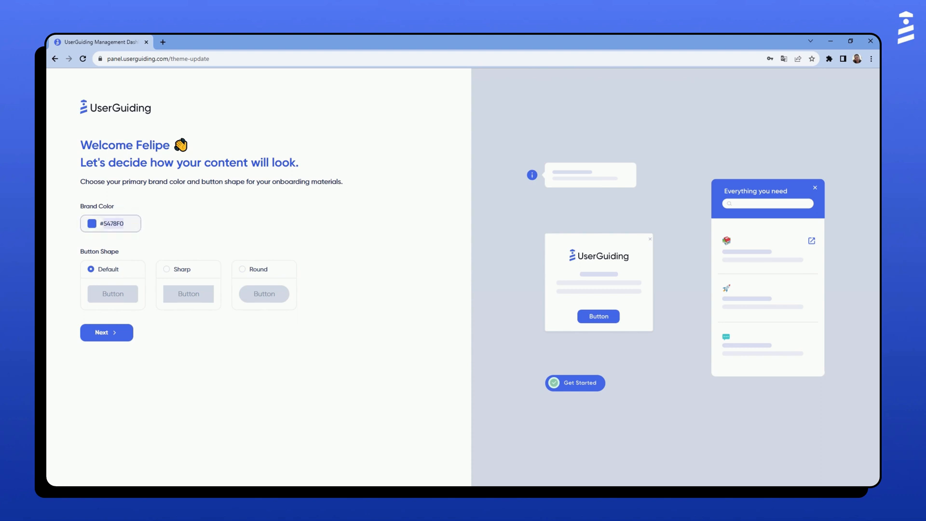
- Set brand colour #5624D0 with sharp button corners and continue to container installation
{"action": "type", "text": "#5624D0"}
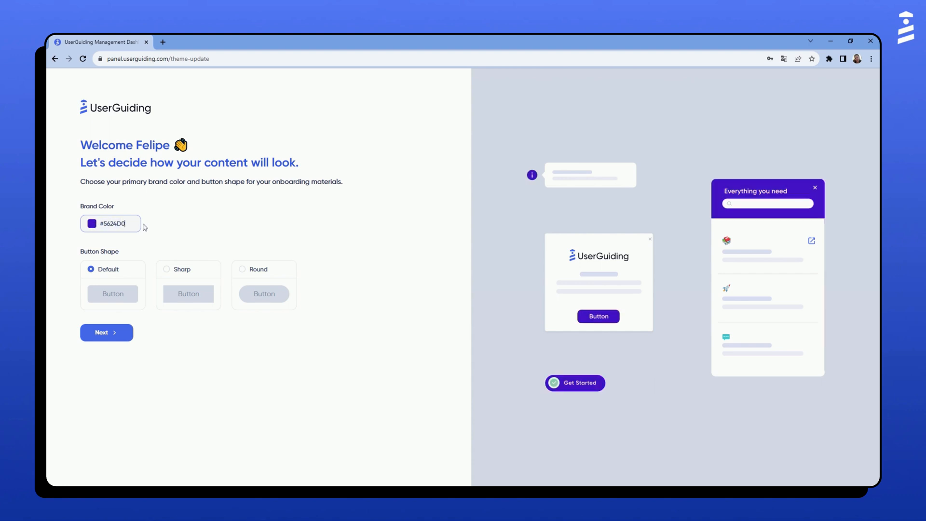
{"action": "mouse_move", "coordinate": [202, 241]}
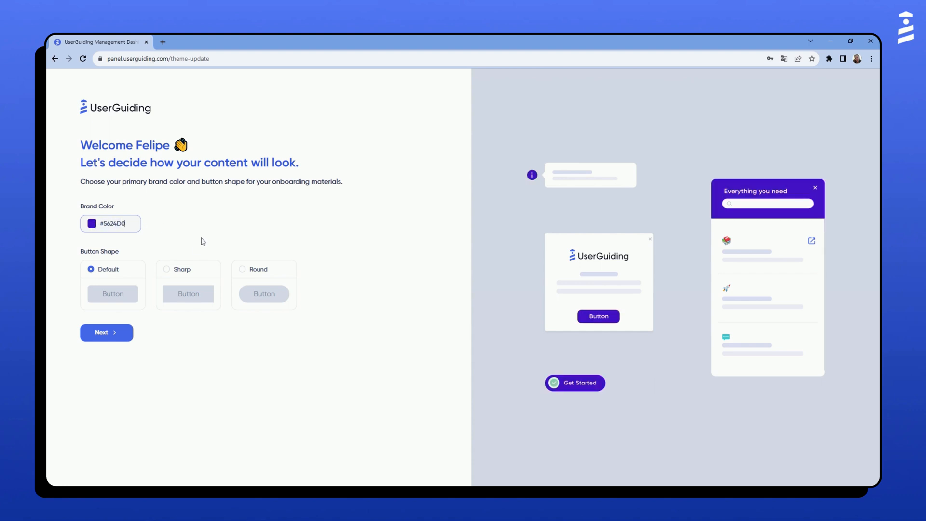
{"action": "left_click", "coordinate": [167, 269]}
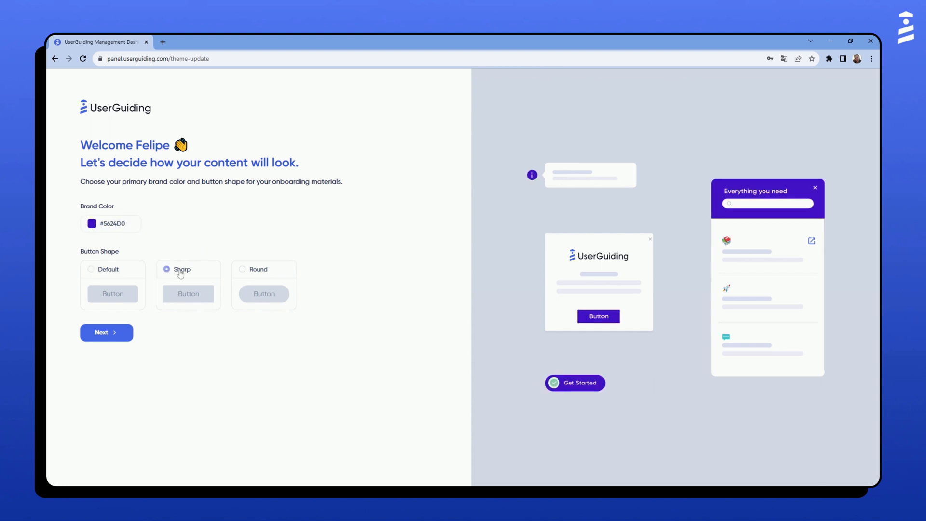
{"action": "left_click", "coordinate": [107, 331]}
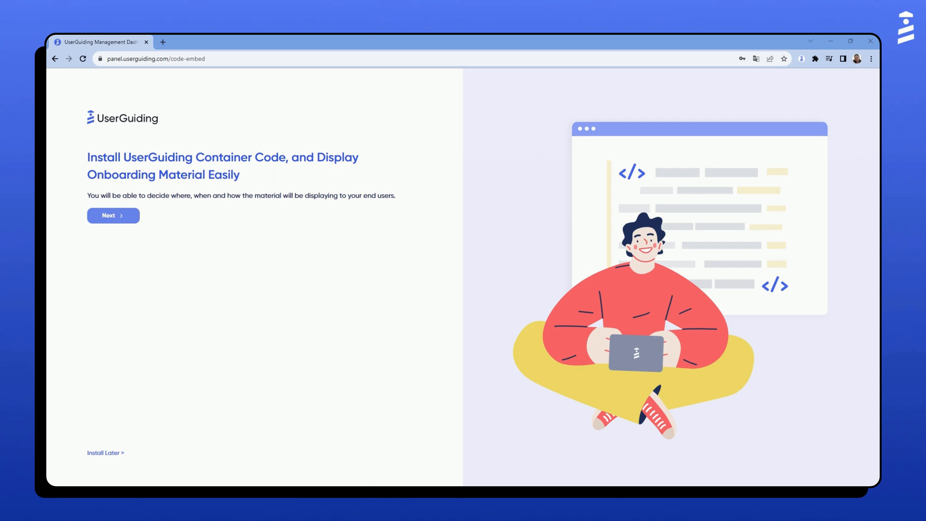
- Review the install options (email to developer, Google Tag Manager) and choose manual installation
{"action": "left_click", "coordinate": [112, 215]}
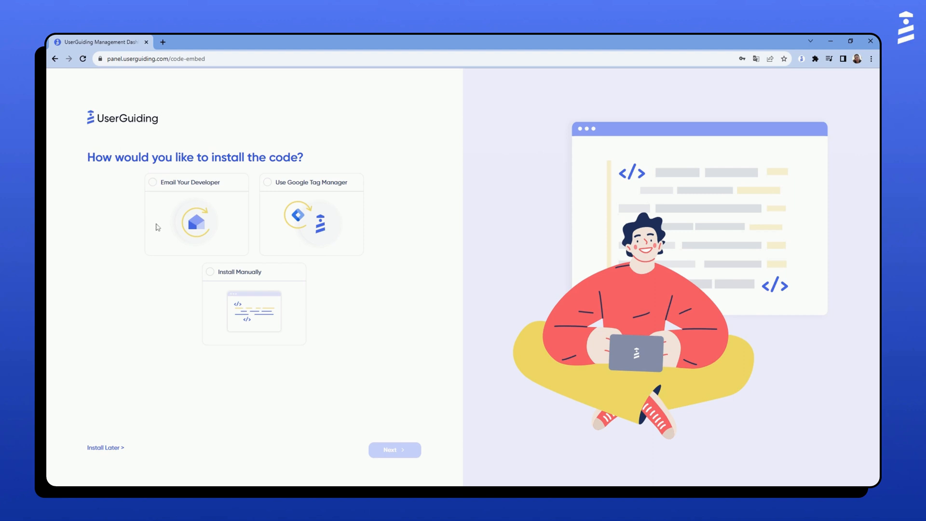
{"action": "mouse_move", "coordinate": [396, 250]}
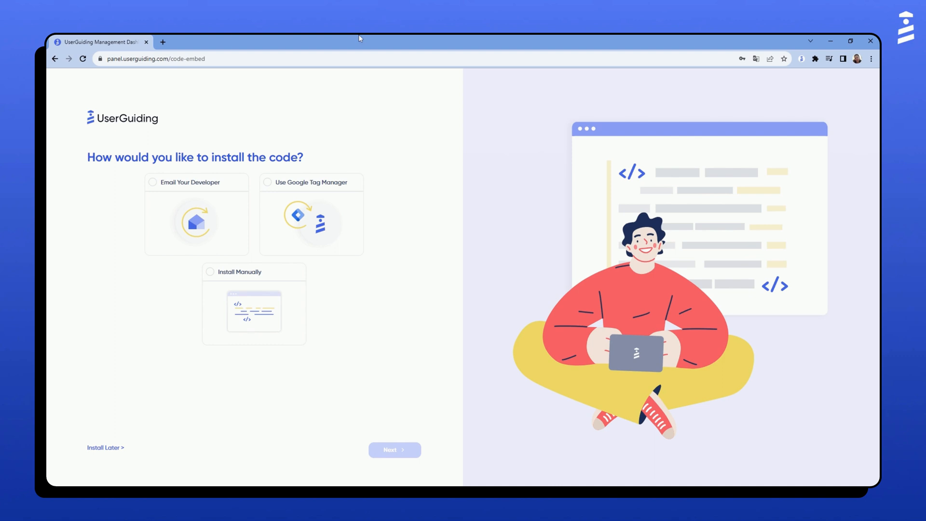
{"action": "left_click", "coordinate": [153, 182]}
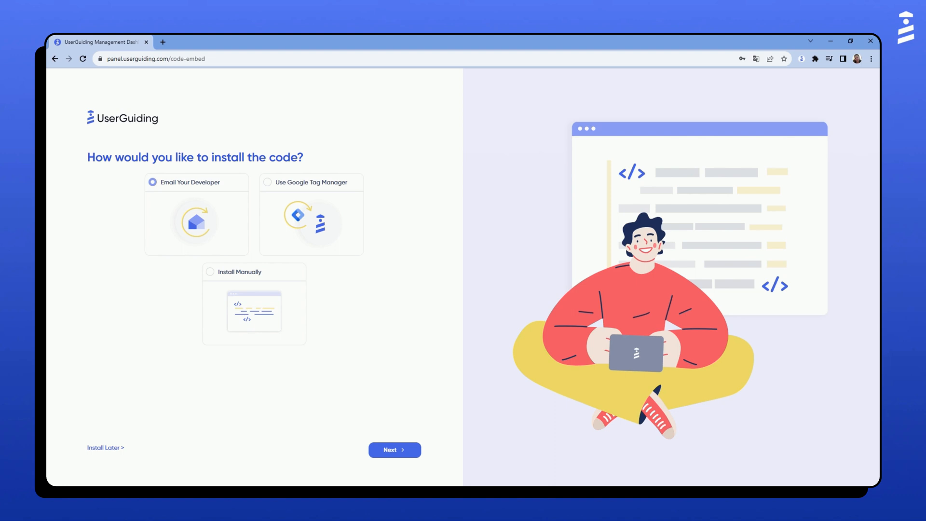
{"action": "left_click", "coordinate": [267, 182]}
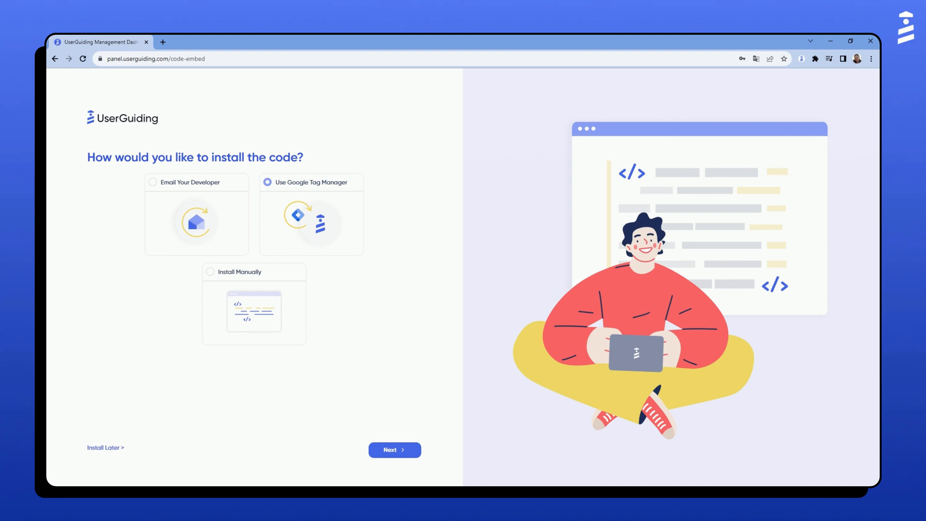
{"action": "left_click", "coordinate": [209, 271]}
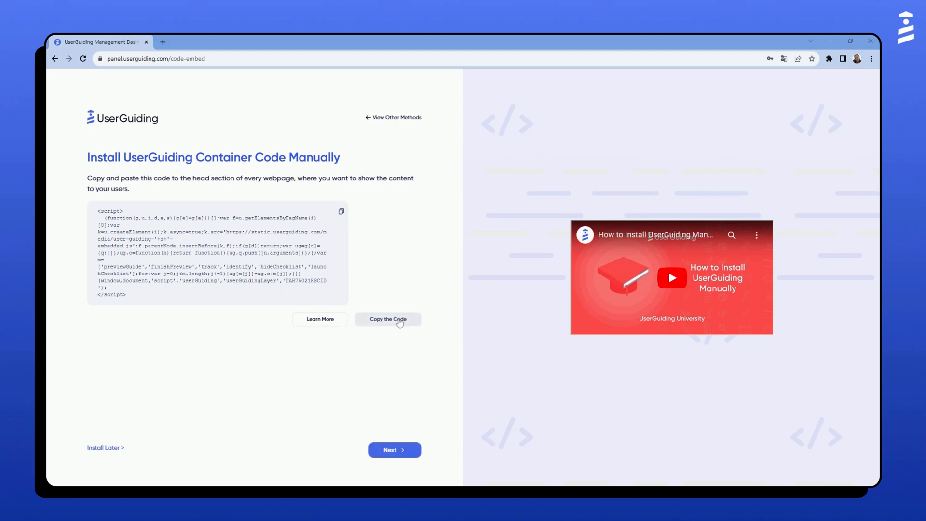
- Copy the container code, verify it installed successfully, and continue to the dashboard
{"action": "left_click", "coordinate": [387, 319]}
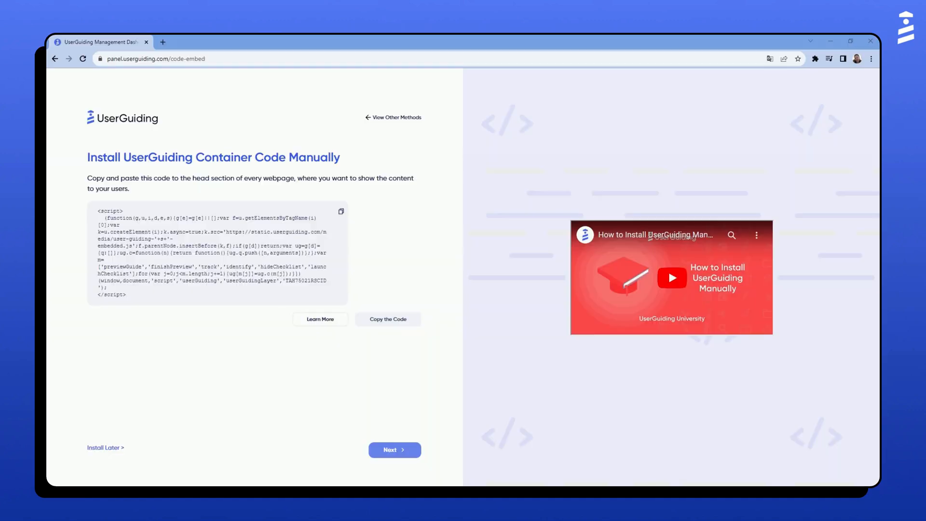
{"action": "left_click", "coordinate": [395, 449]}
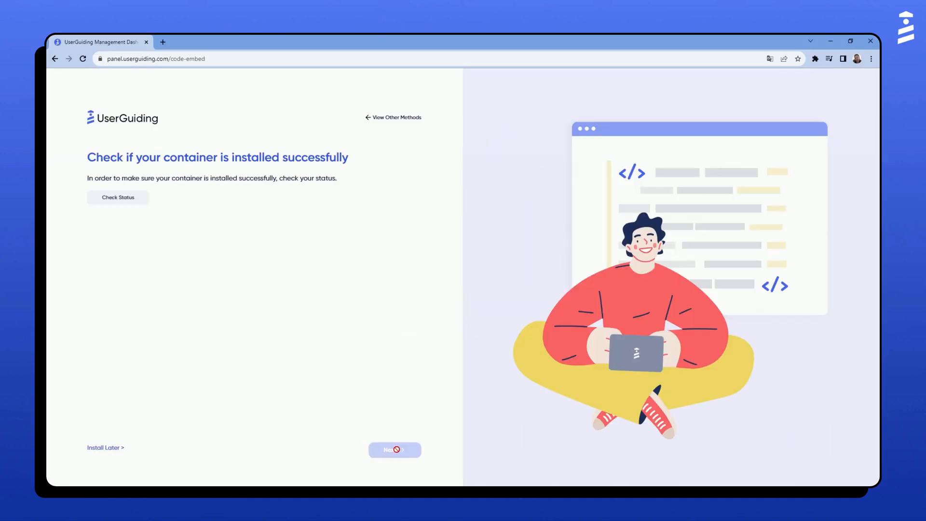
{"action": "left_click", "coordinate": [118, 197]}
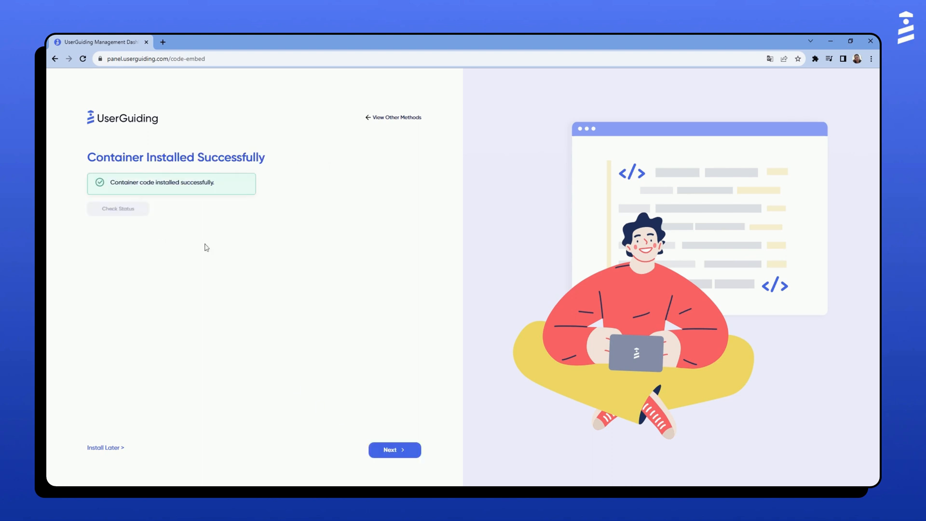
{"action": "left_click", "coordinate": [394, 450]}
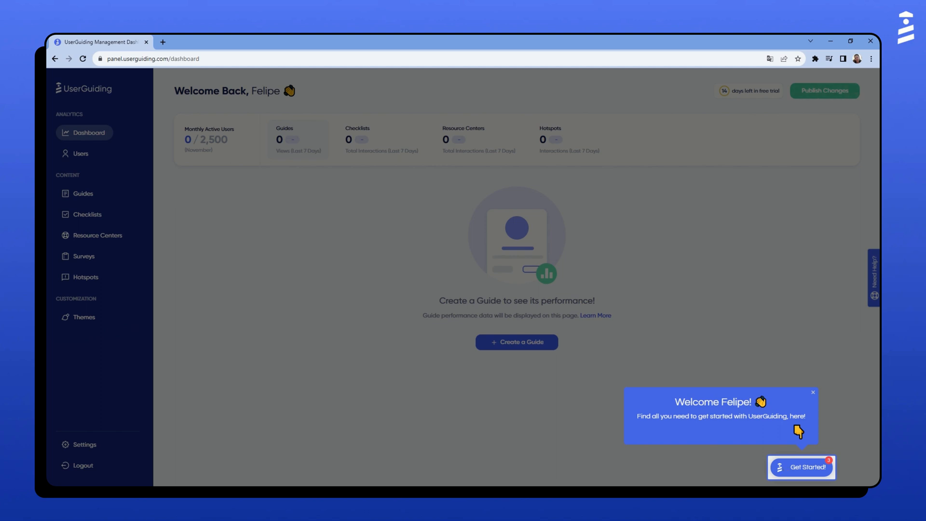
- Dismiss the welcome tooltip, start the checklist and launch the Install Chrome Extension step
{"action": "left_click", "coordinate": [812, 393]}
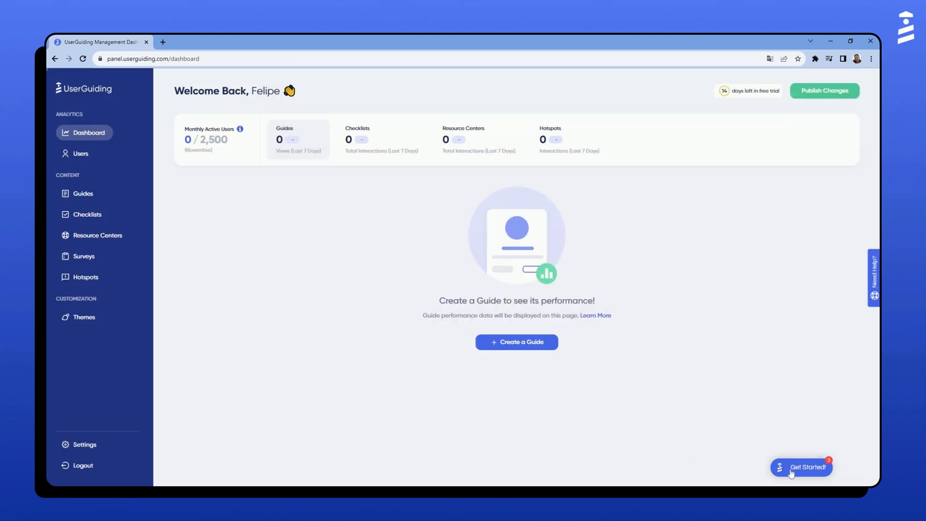
{"action": "left_click", "coordinate": [800, 467]}
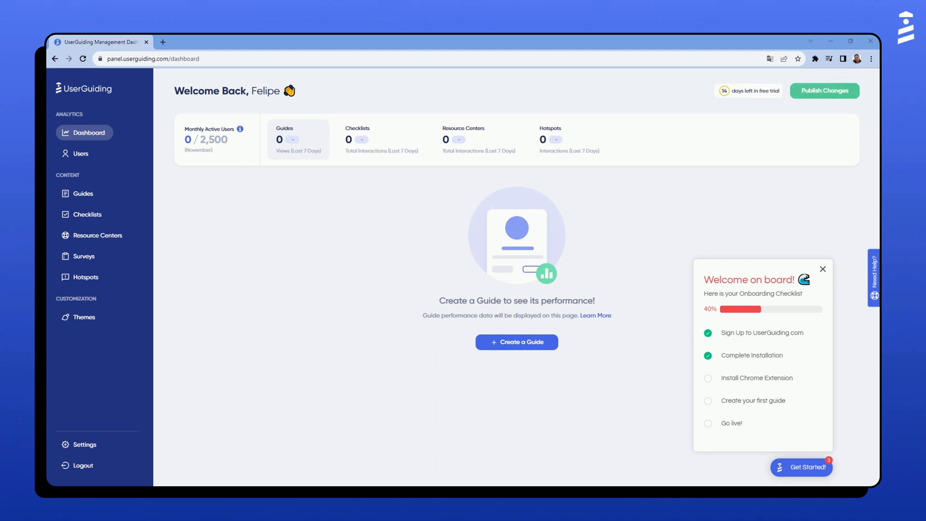
{"action": "mouse_move", "coordinate": [794, 414]}
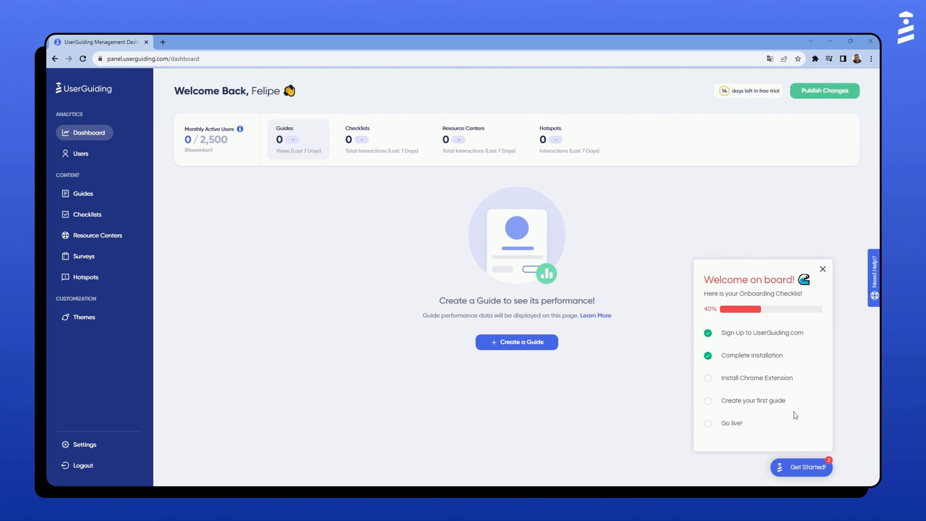
{"action": "mouse_move", "coordinate": [786, 393]}
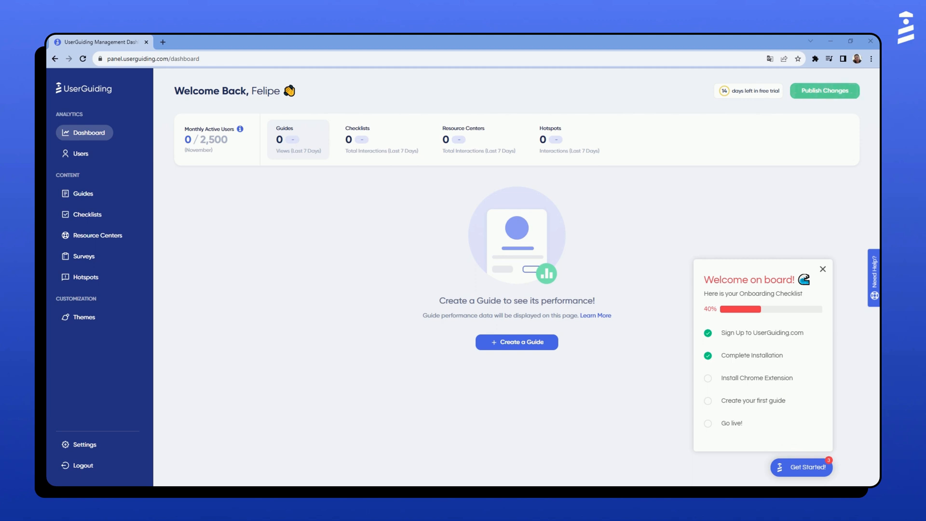
{"action": "mouse_move", "coordinate": [782, 349]}
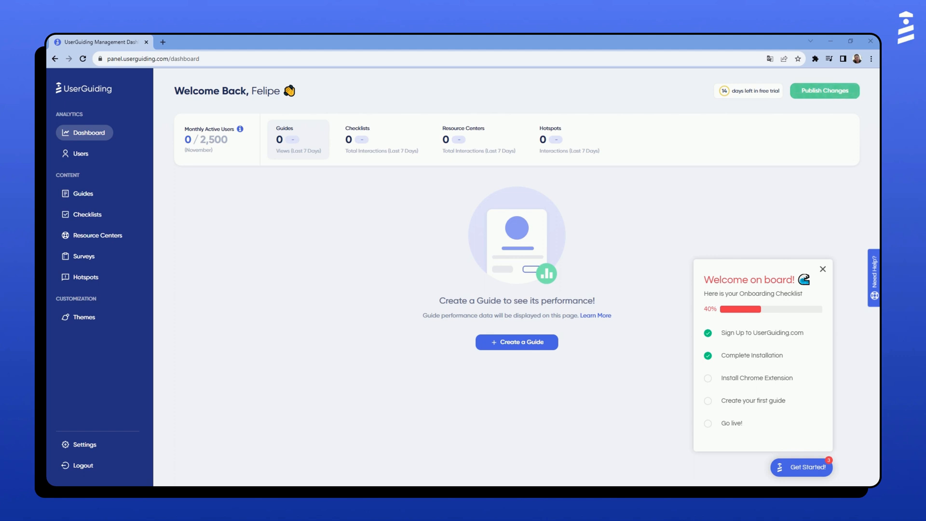
{"action": "left_click", "coordinate": [756, 378]}
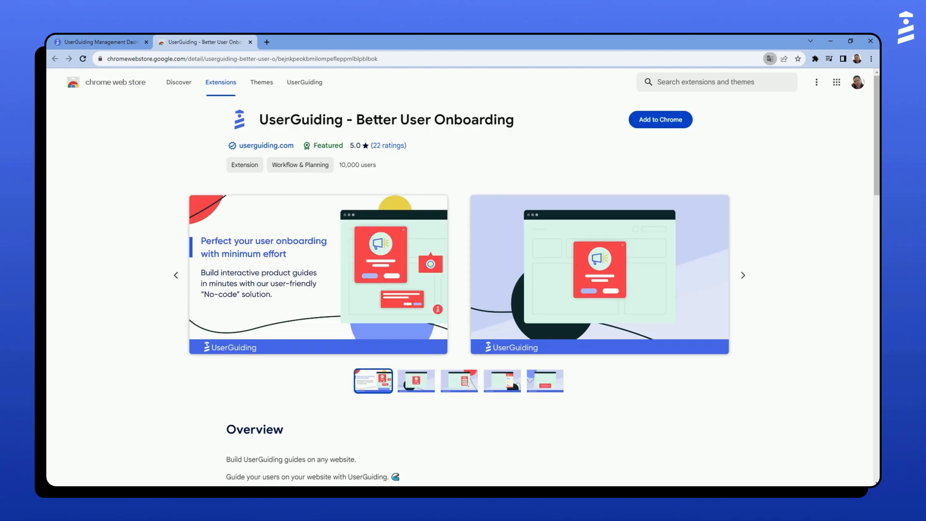
{"action": "mouse_move", "coordinate": [742, 193]}
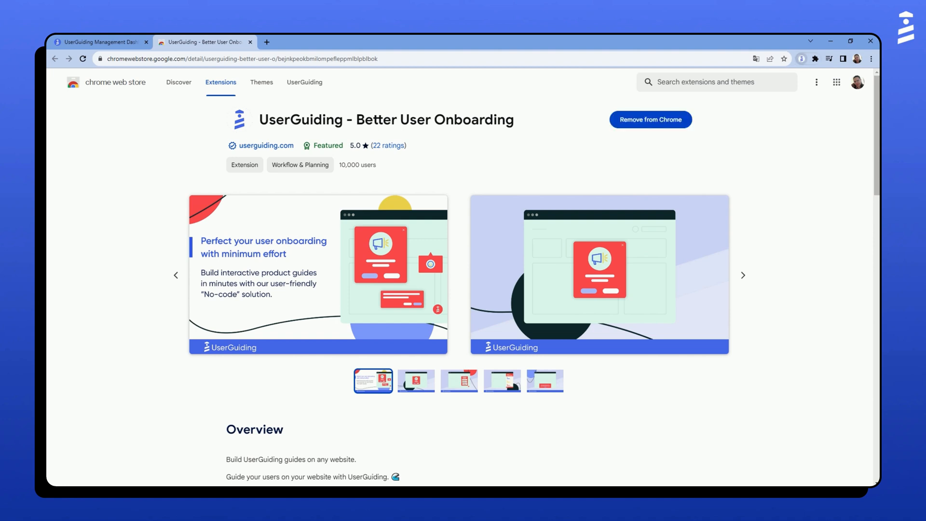
- Add the UserGuiding extension to Chrome and return to the dashboard
{"action": "left_click", "coordinate": [97, 42]}
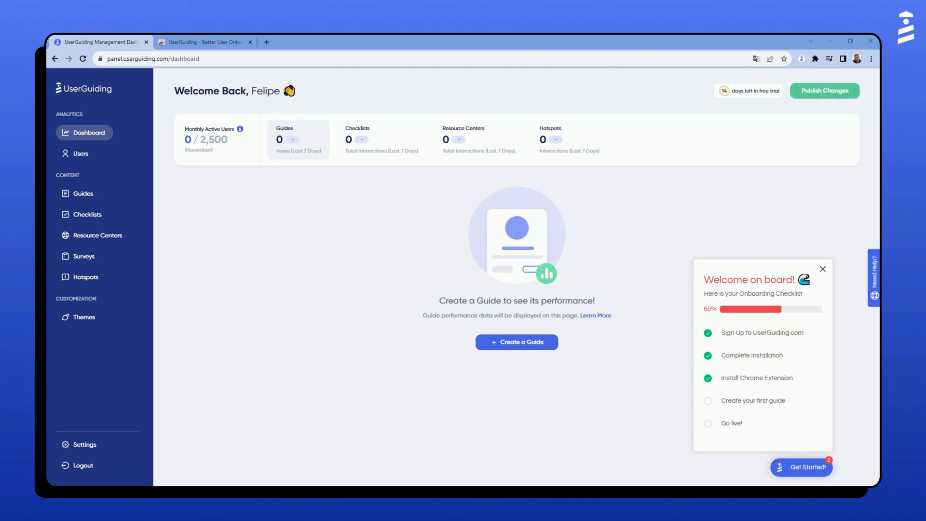
{"action": "mouse_move", "coordinate": [794, 395]}
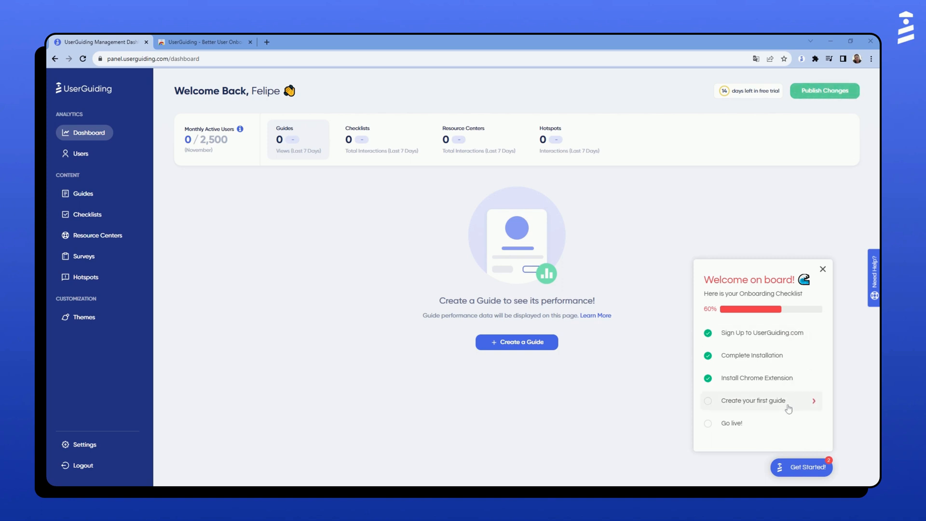
- Start the first-guide walkthrough and bring up the Create New Guide dialog from the Guides page
{"action": "left_click", "coordinate": [751, 400]}
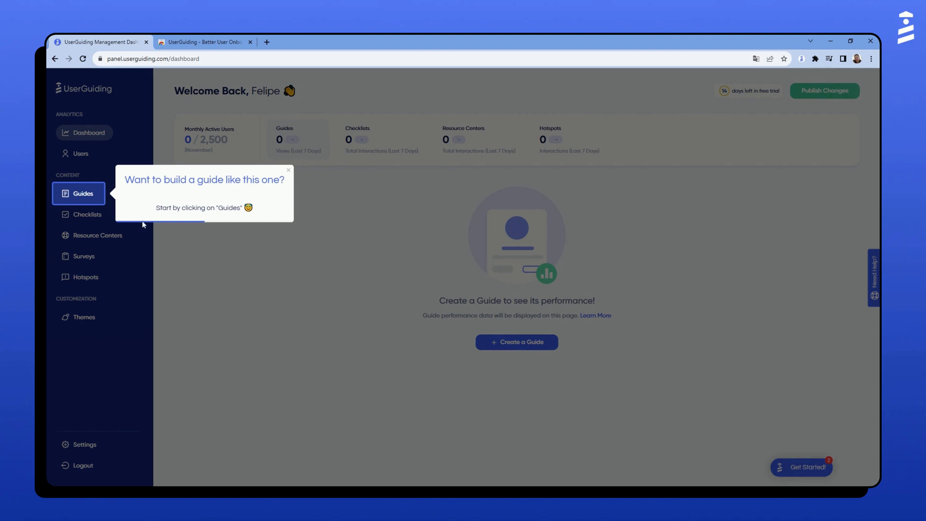
{"action": "left_click", "coordinate": [79, 193]}
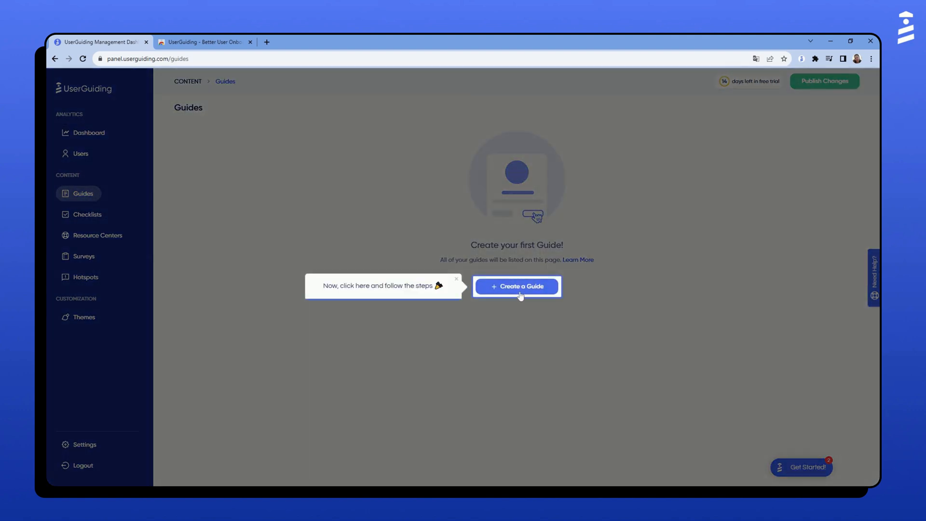
{"action": "left_click", "coordinate": [516, 285]}
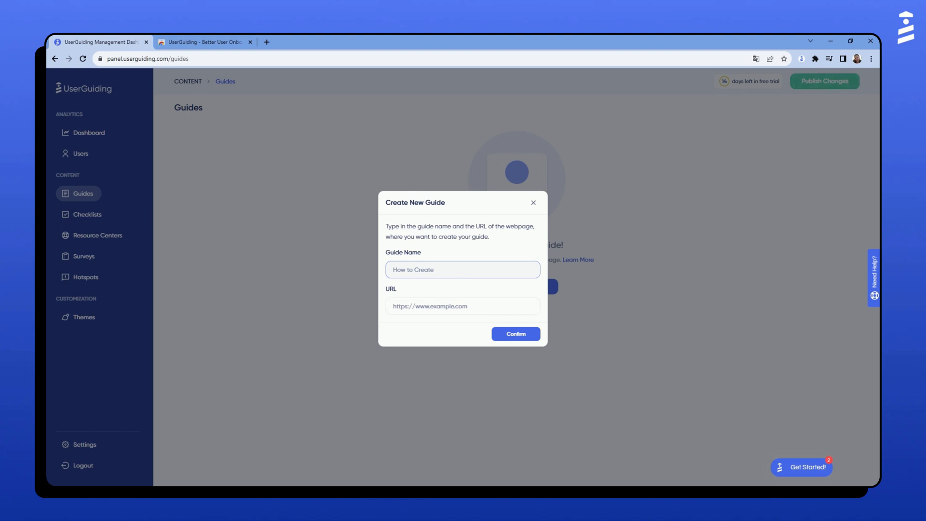
{"action": "mouse_move", "coordinate": [474, 295]}
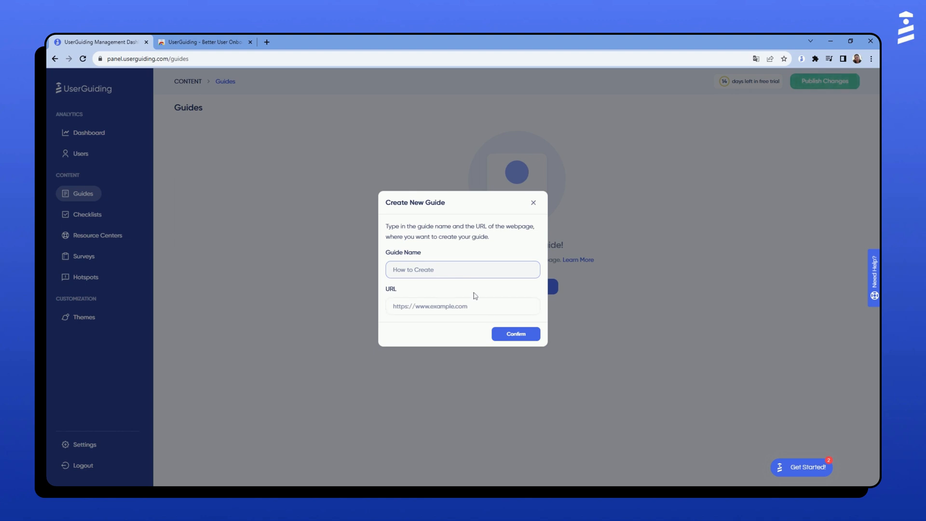
{"action": "mouse_move", "coordinate": [474, 296]}
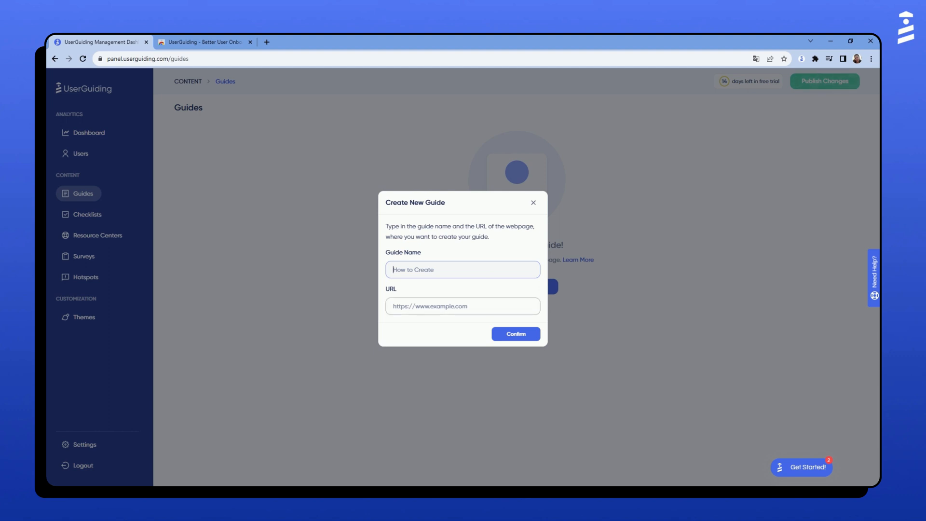
{"action": "type", "text": "https://www.udemy.com"}
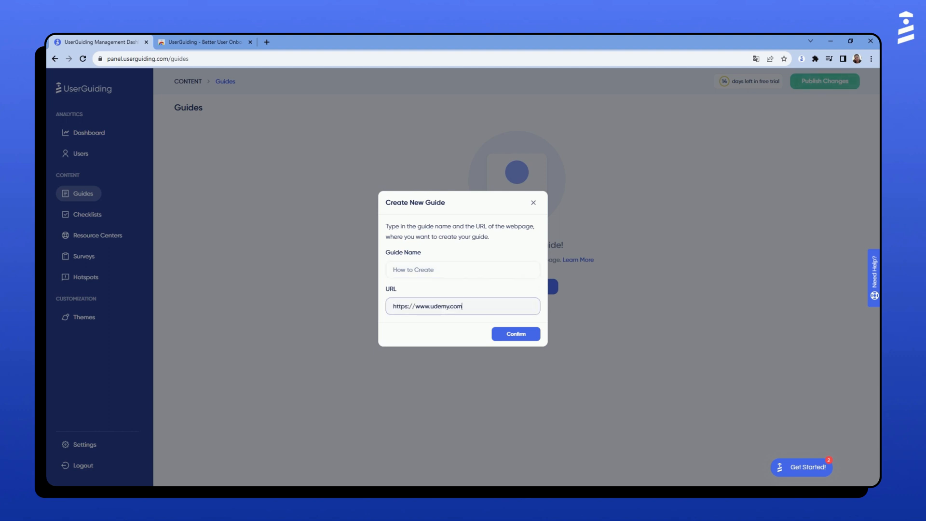
{"action": "type", "text": "Example Guide"}
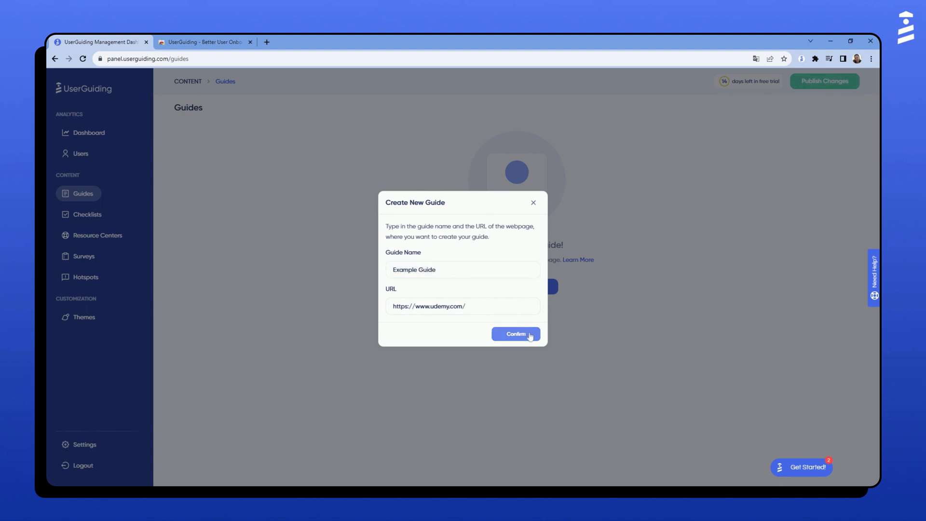
{"action": "left_click", "coordinate": [515, 334]}
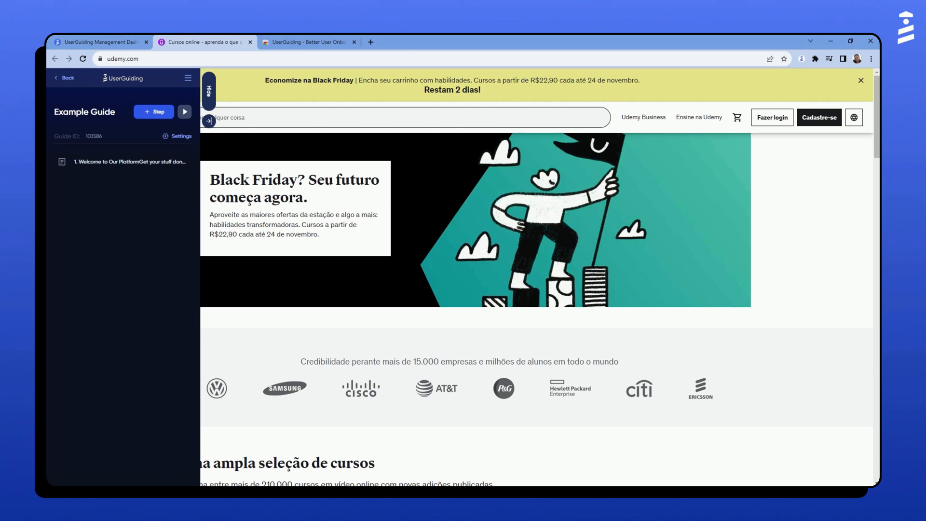
{"action": "mouse_move", "coordinate": [183, 172]}
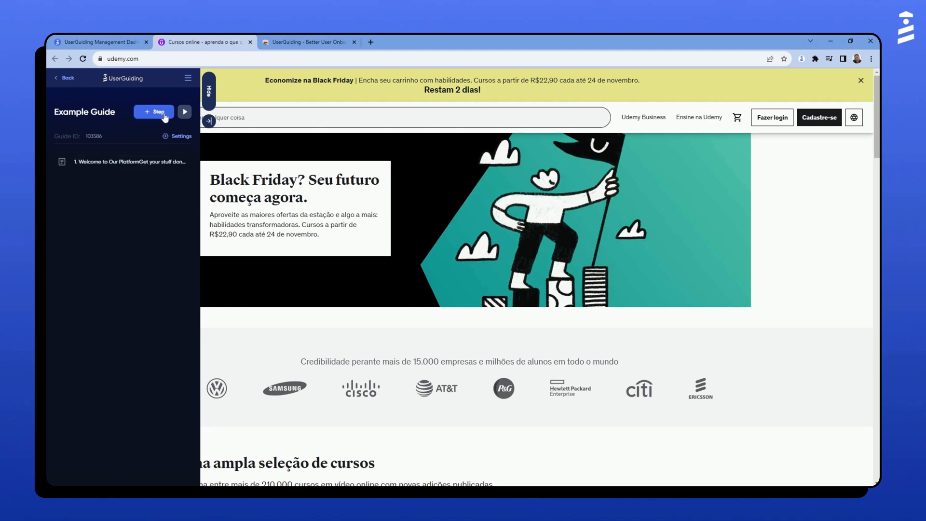
{"action": "mouse_move", "coordinate": [248, 38]}
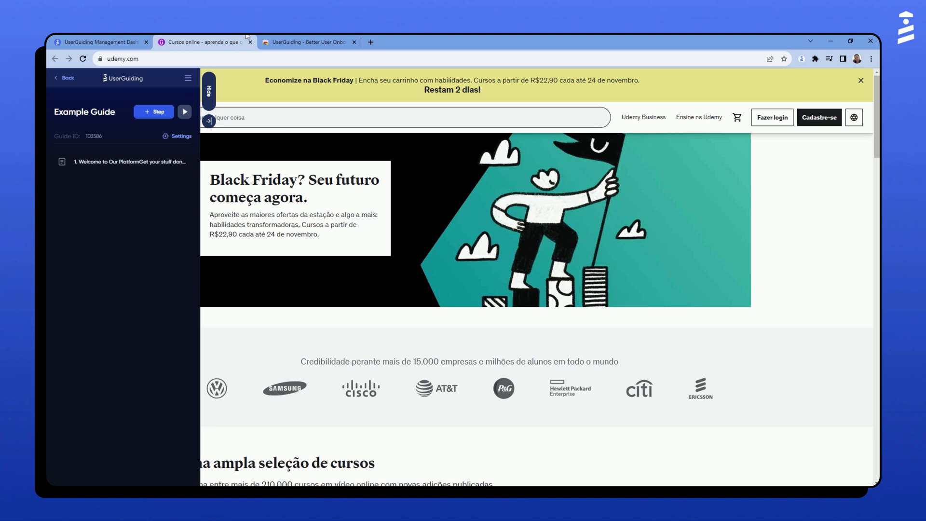
- Switch from the Udemy guide editor back to the UserGuiding Management Dashboard
{"action": "left_click", "coordinate": [97, 42]}
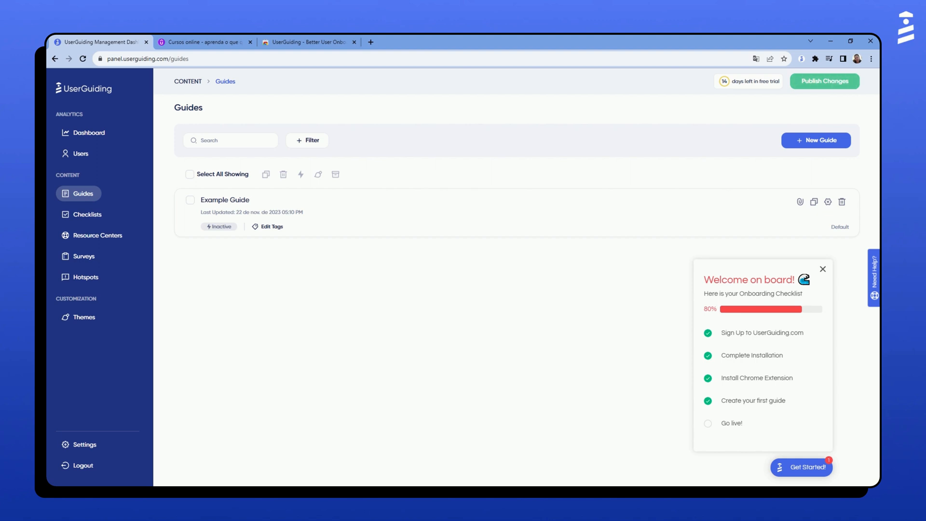
{"action": "mouse_move", "coordinate": [710, 427]}
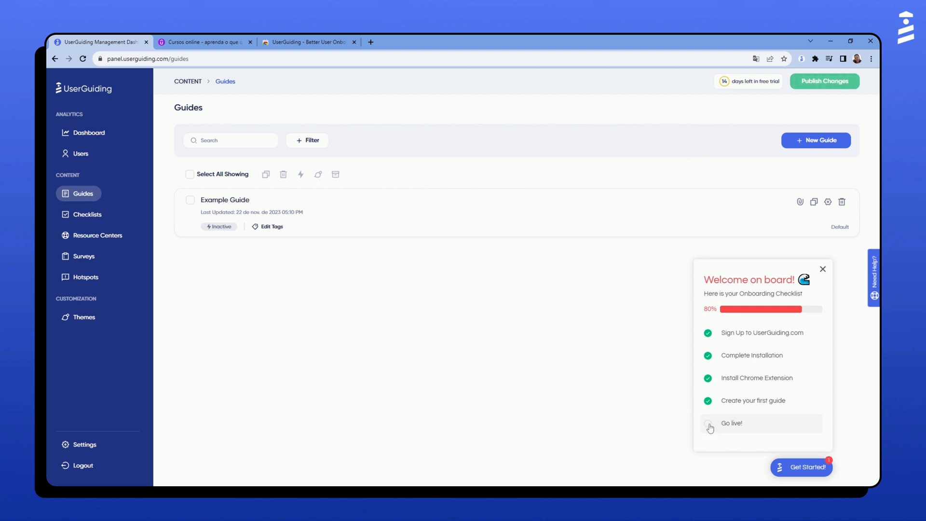
- Start the go-live walkthrough and reach Example Guide's settings from the Guides page
{"action": "left_click", "coordinate": [731, 422]}
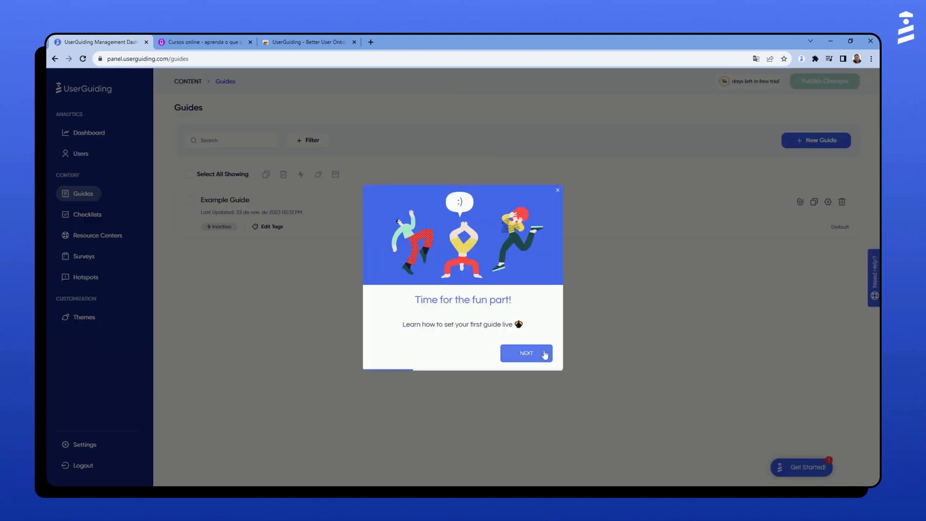
{"action": "left_click", "coordinate": [525, 353]}
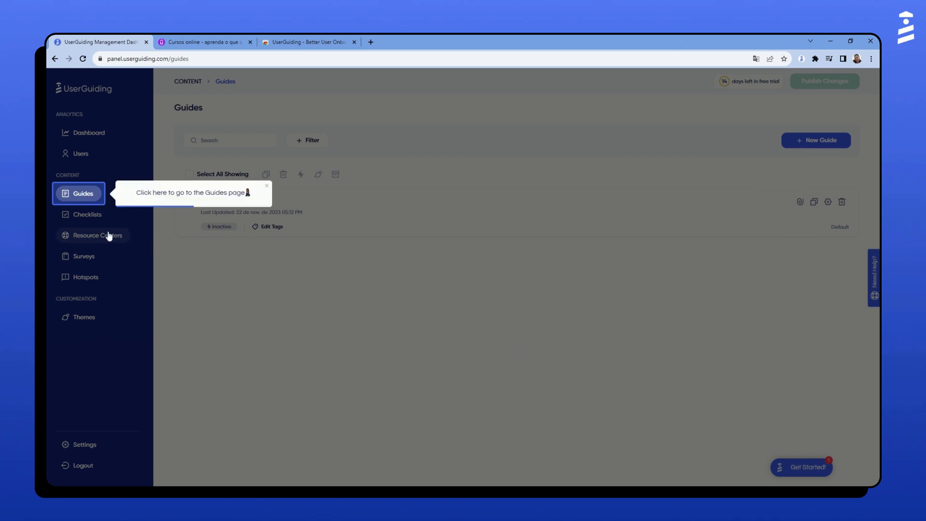
{"action": "left_click", "coordinate": [82, 192]}
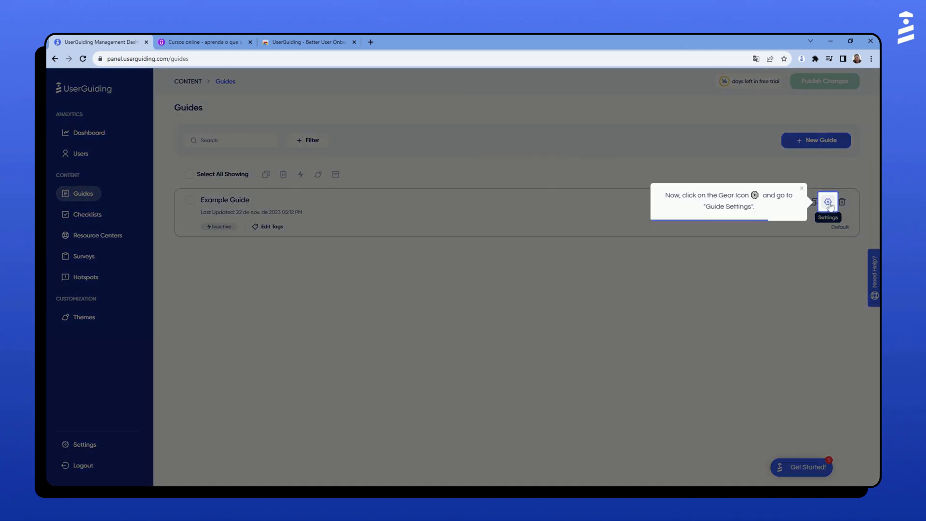
{"action": "left_click", "coordinate": [828, 201]}
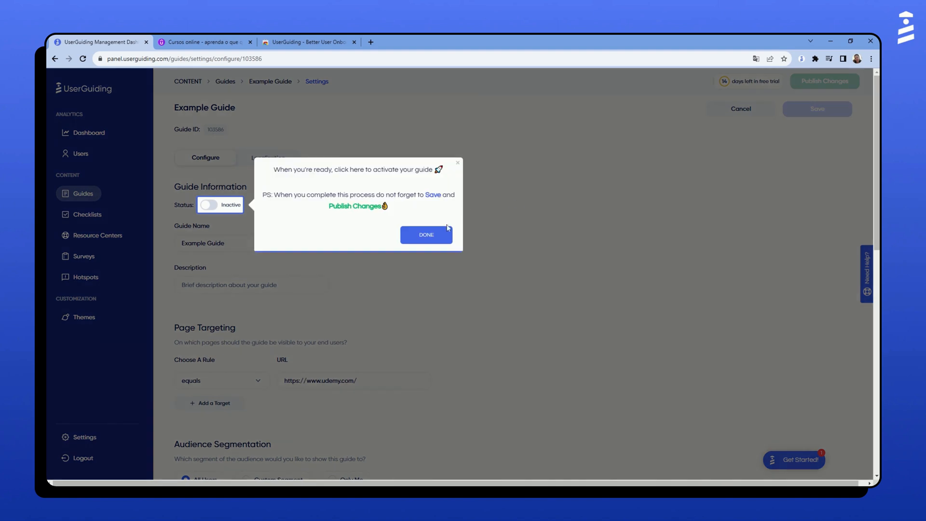
- Switch Example Guide's status to Active, save the guide settings and publish the changes
{"action": "left_click", "coordinate": [209, 205]}
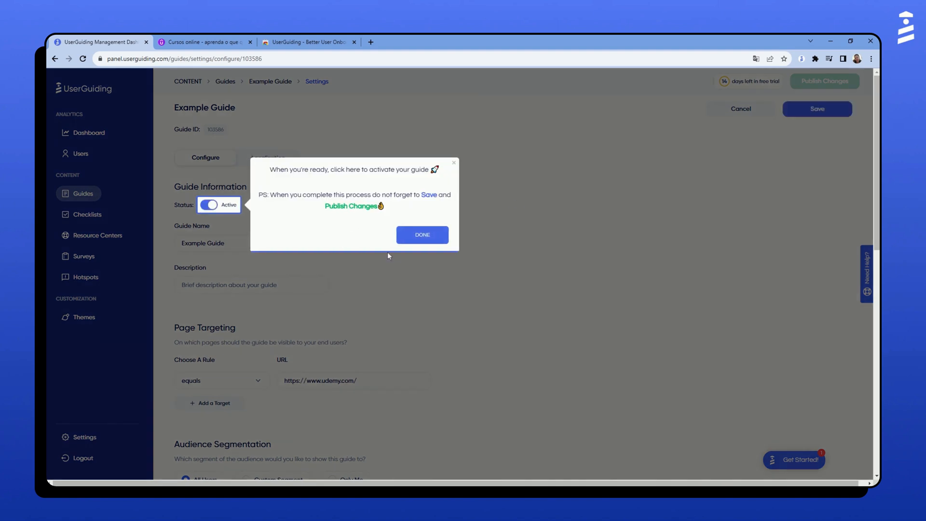
{"action": "left_click", "coordinate": [422, 235]}
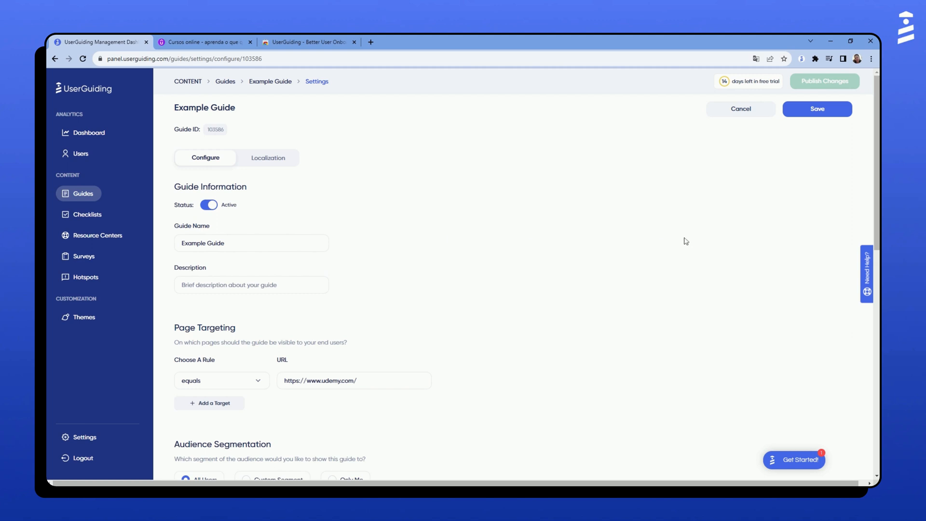
{"action": "left_click", "coordinate": [816, 109]}
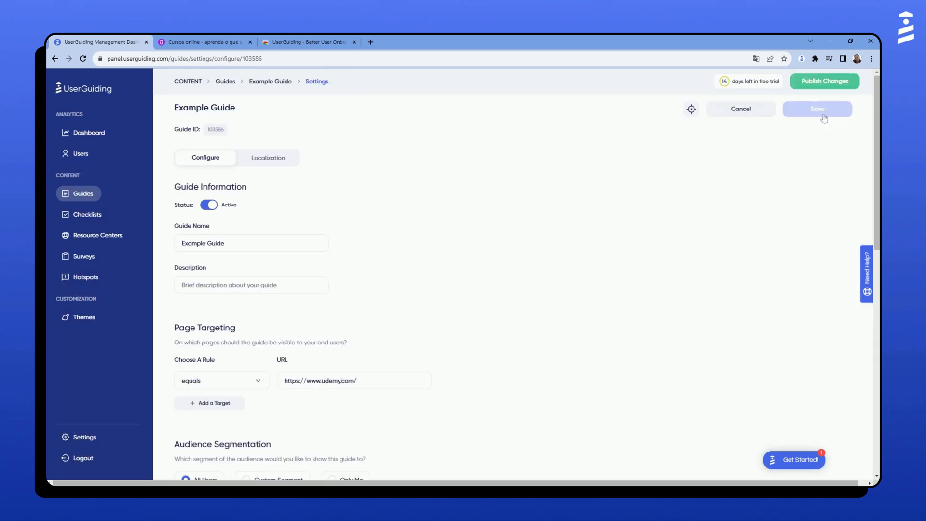
{"action": "left_click", "coordinate": [817, 109]}
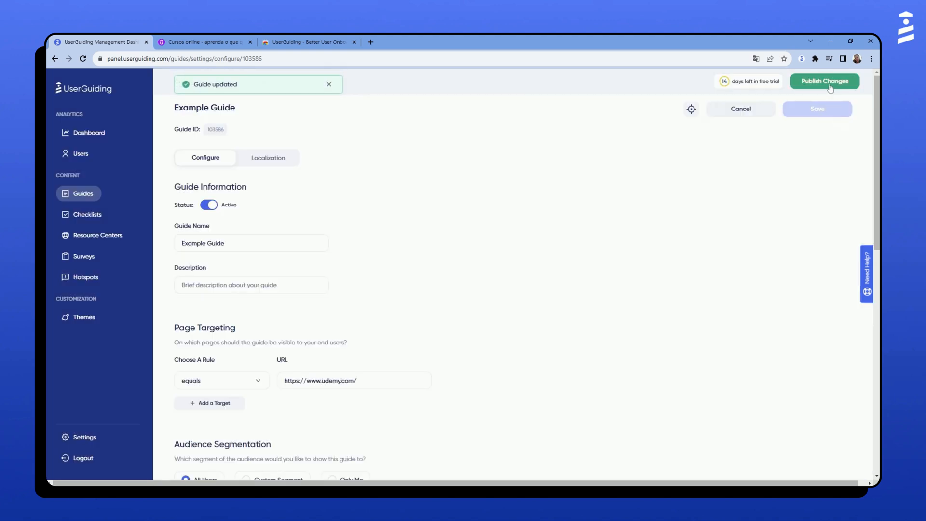
{"action": "left_click", "coordinate": [824, 81]}
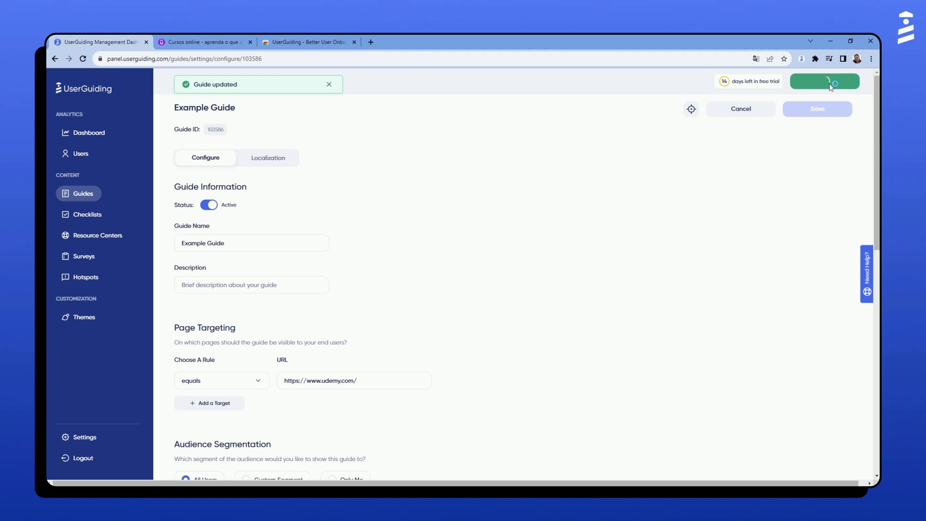